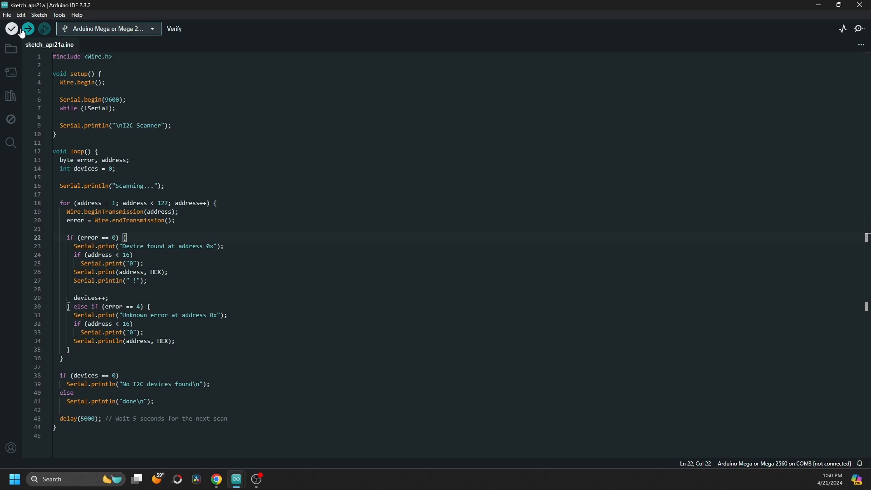
- Attempt to upload the I2C scanner sketch, then choose 'Select other board and port' after the failure
left_click(27, 28)
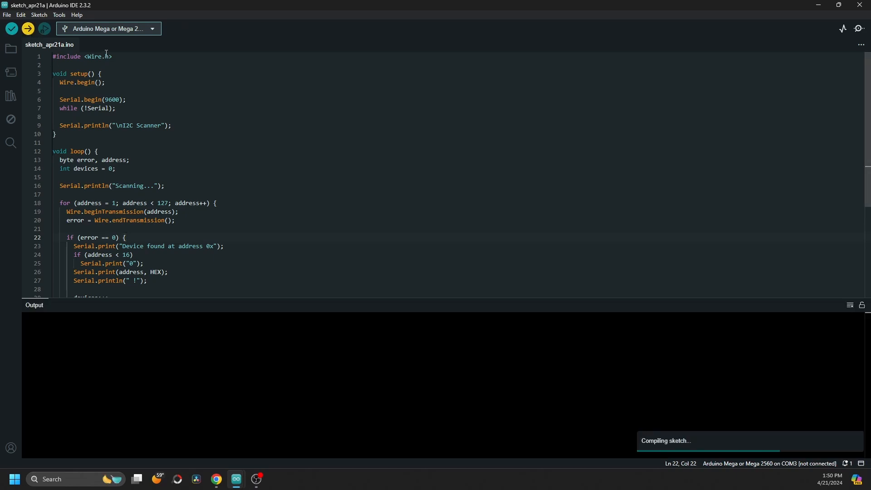
left_click(27, 28)
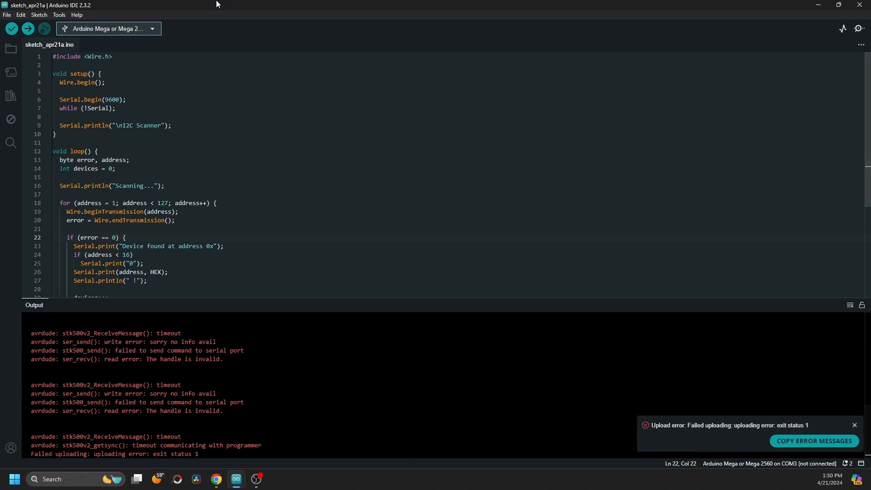
left_click(108, 28)
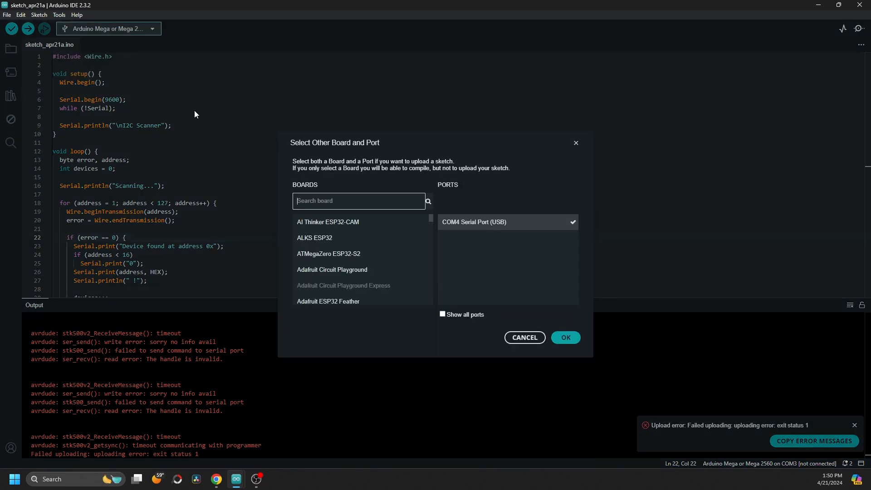
- Search 'mega', target the Arduino Mega or Mega 2560 on COM4, and upload the scanner sketch
type("m")
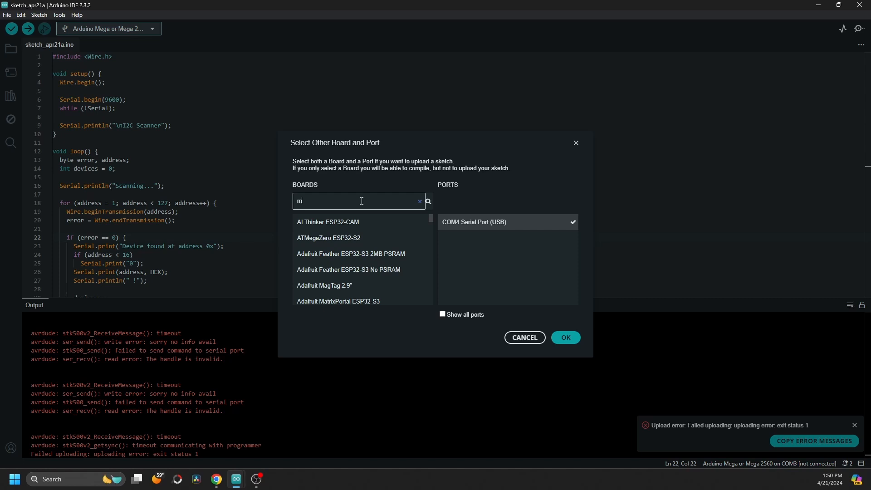
type("ega")
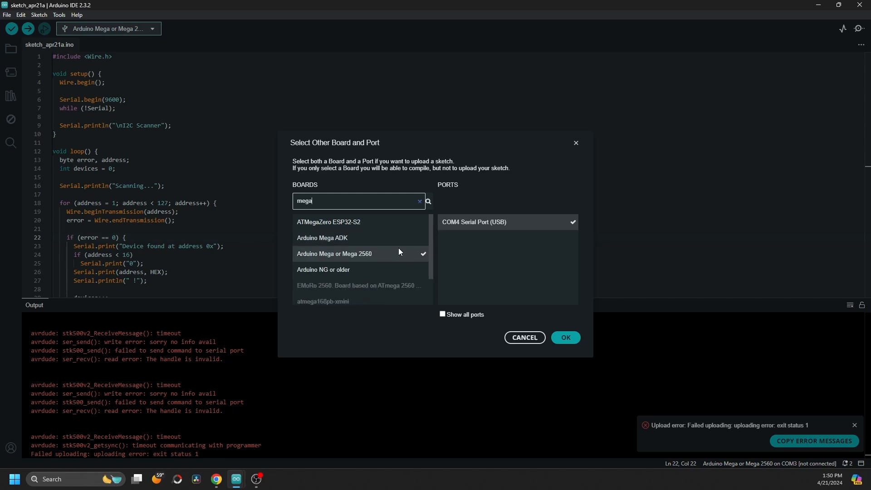
left_click(566, 340)
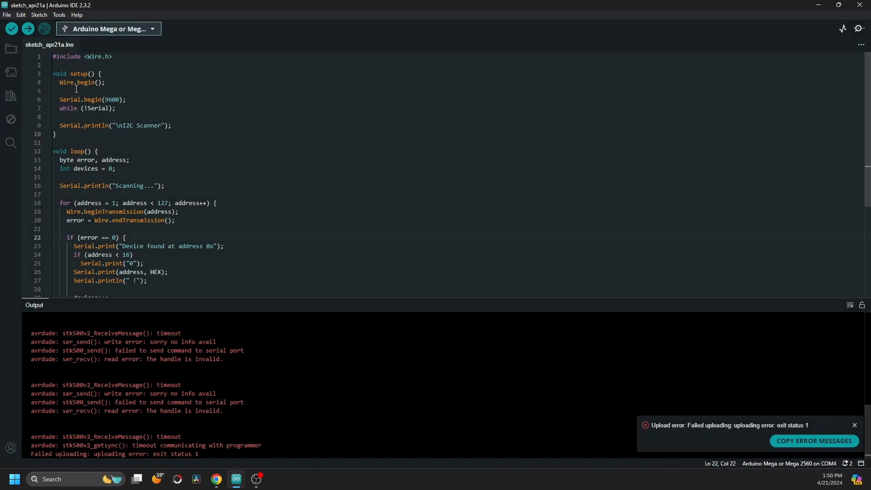
left_click(26, 28)
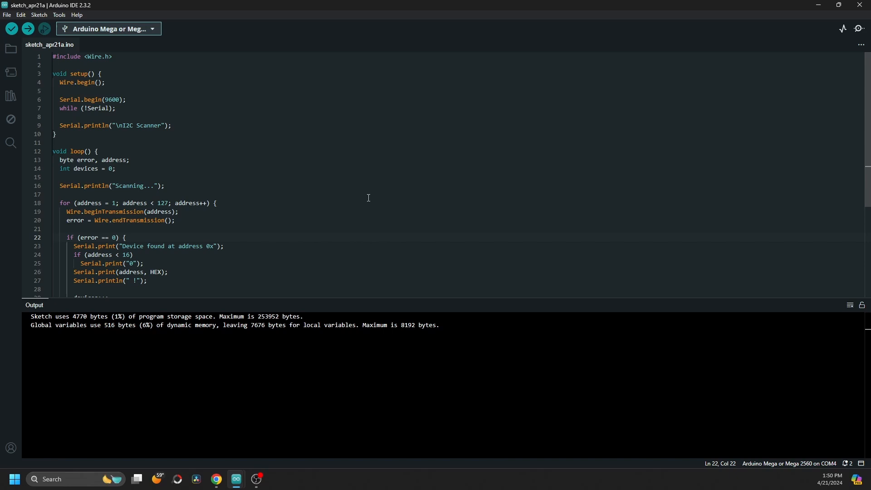
- Read the scanner's serial output showing address 0x27 and start uninstalling LiquidCrystal I2C
left_click(858, 28)
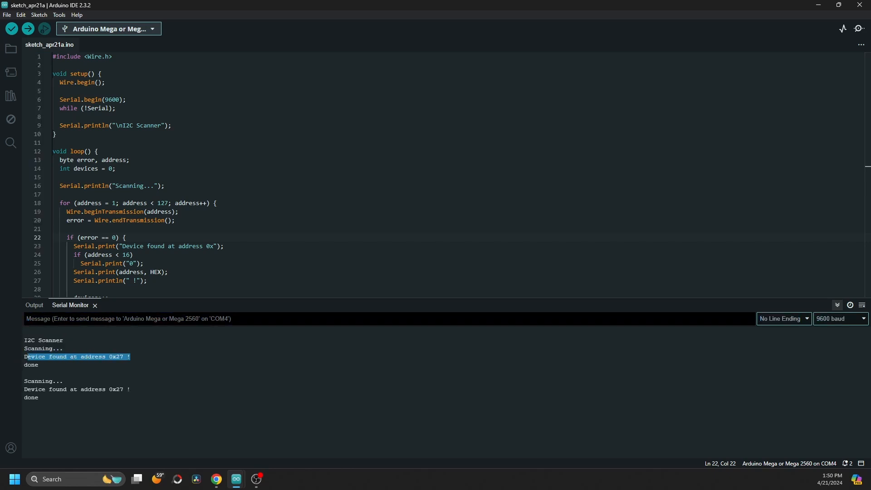
mouse_move(174, 398)
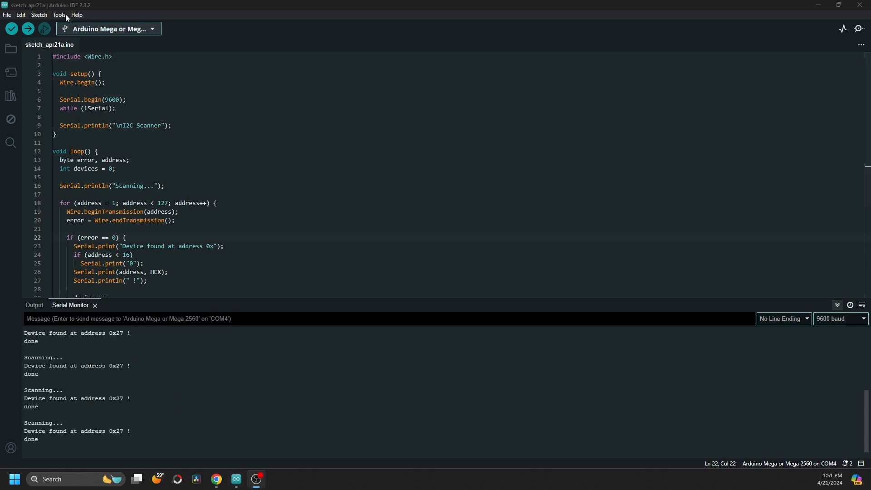
left_click(59, 14)
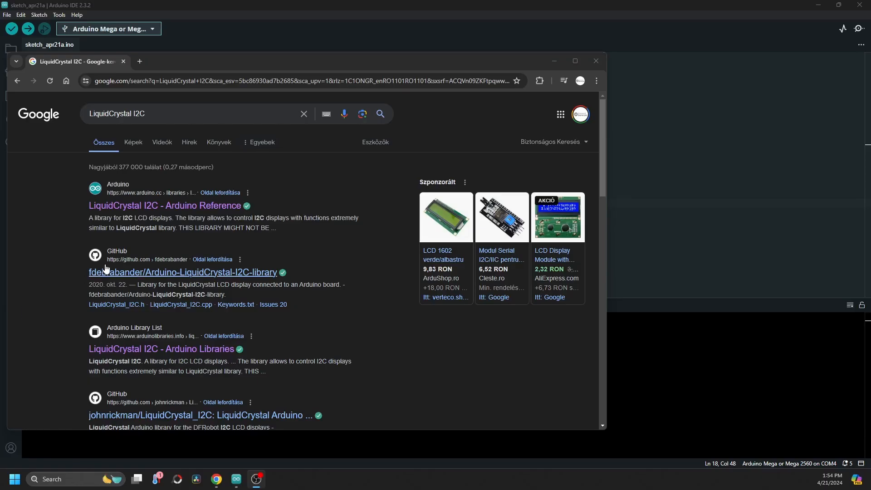
left_click(164, 205)
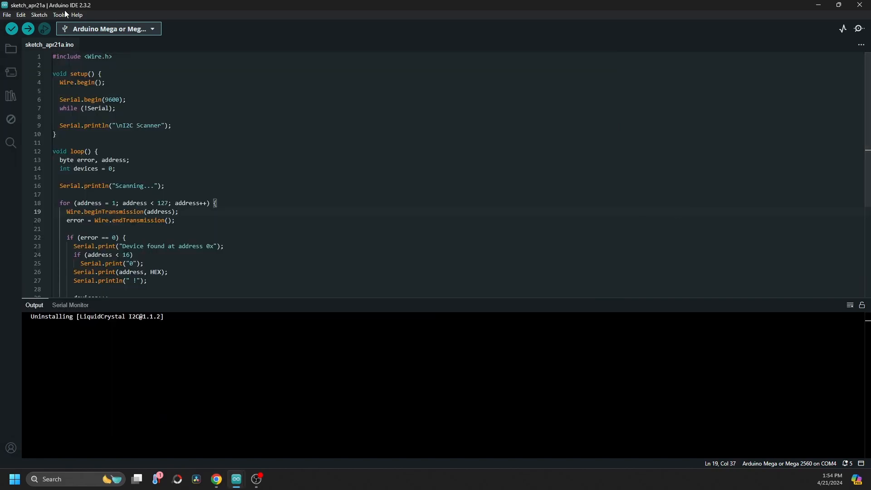
- Install the Frank de Brabander LiquidCrystal I2C 1.1.2 library from the Library Manager
left_click(11, 95)
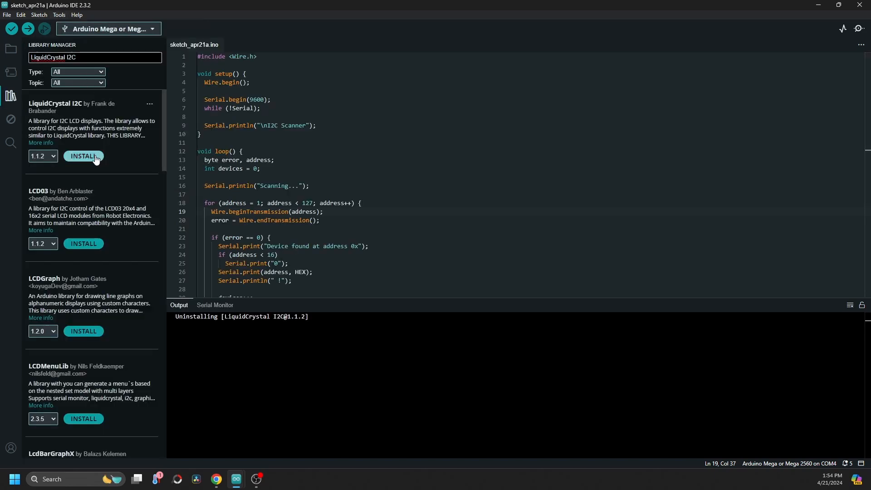
left_click(83, 156)
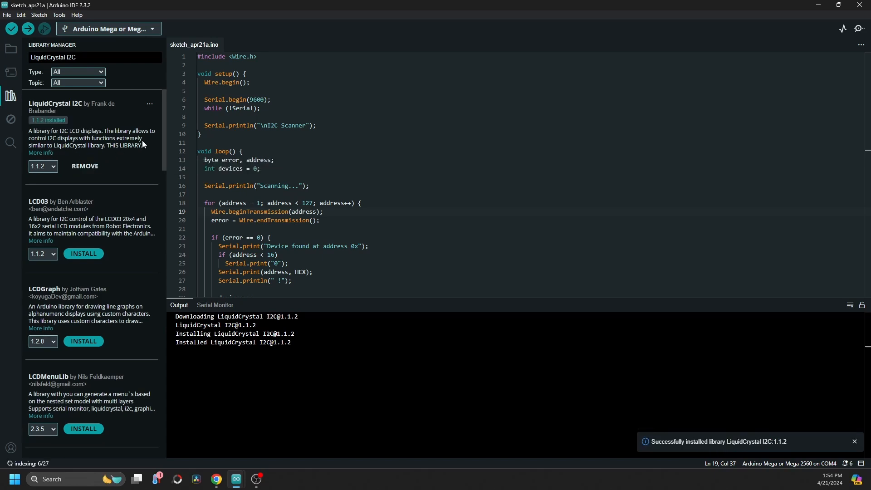
left_click(7, 14)
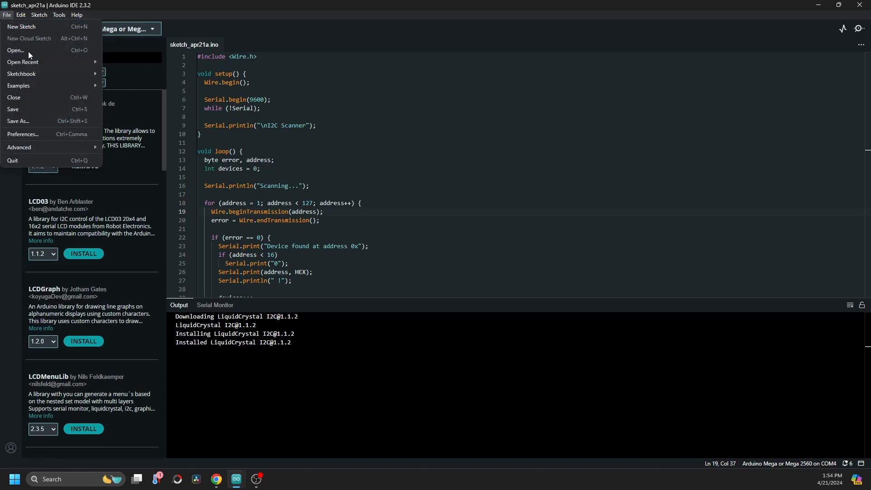
- Browse the example sketches to reach the LiquidCrystal I2C HelloWorld example
left_click(18, 86)
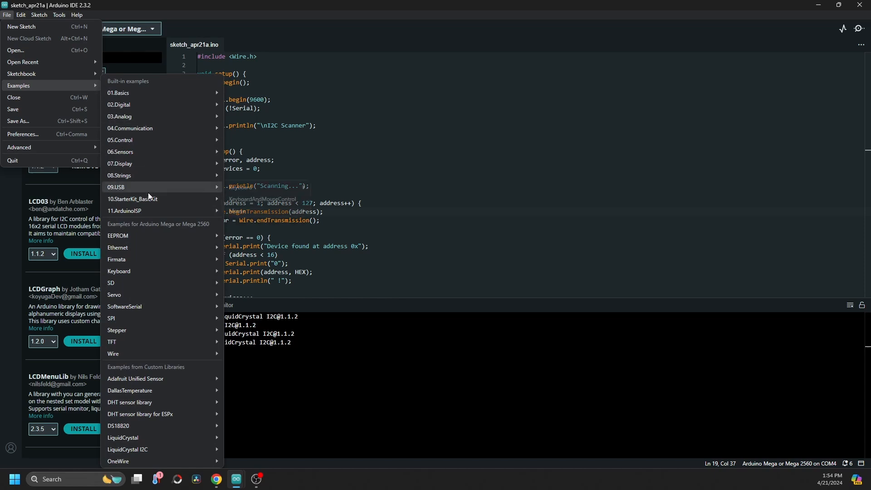
mouse_move(166, 322)
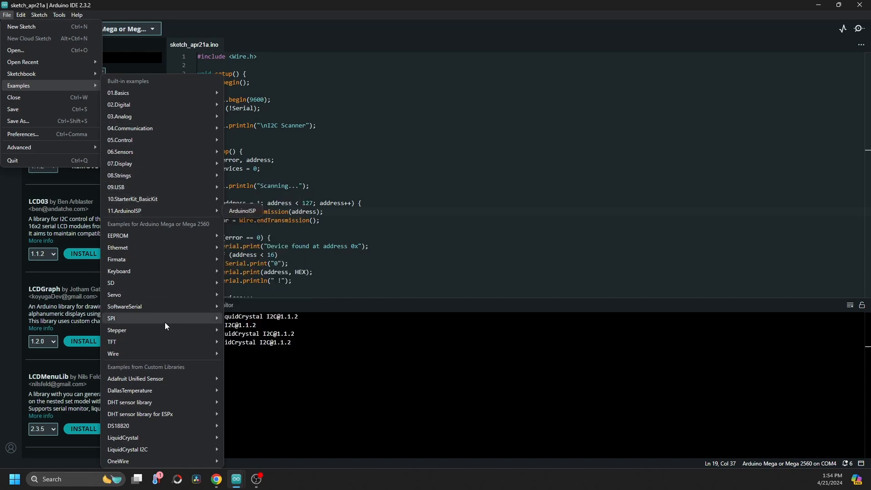
mouse_move(128, 449)
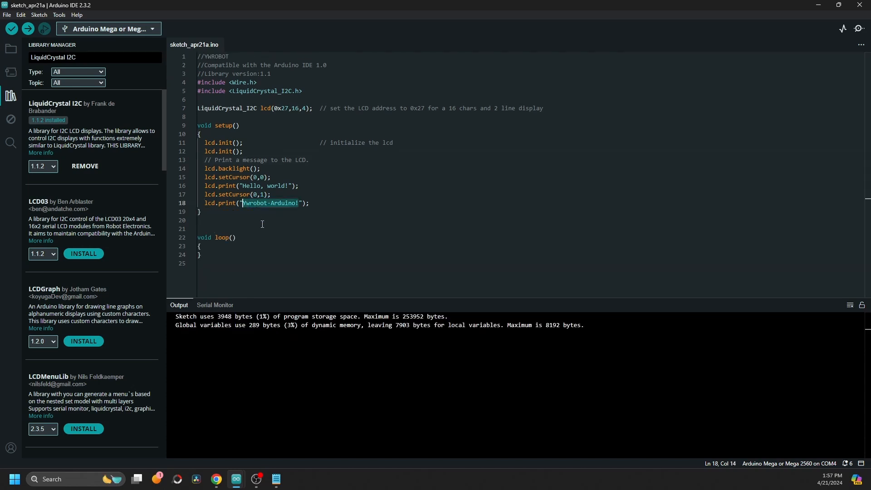
- Replace the second LCD line's text with "Please Subscribe." in the HelloWorld sketch
type("Please Su")
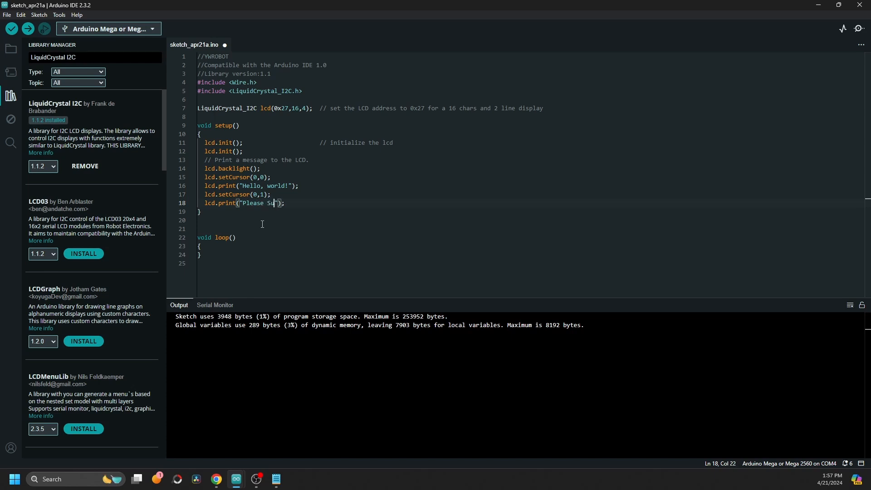
type("bscribe")
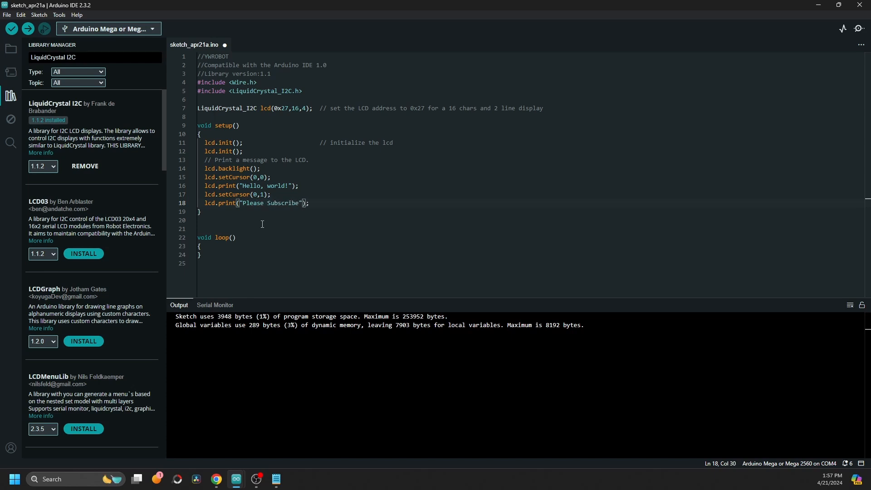
type(".")
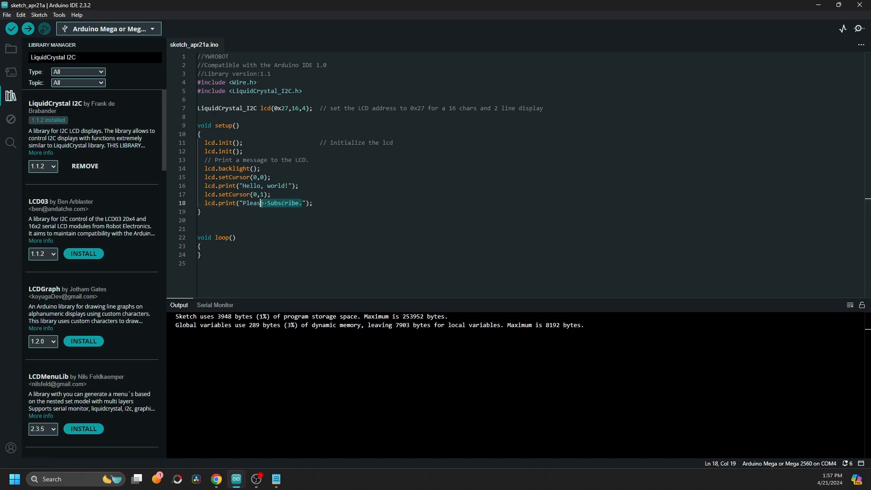
double_click(283, 202)
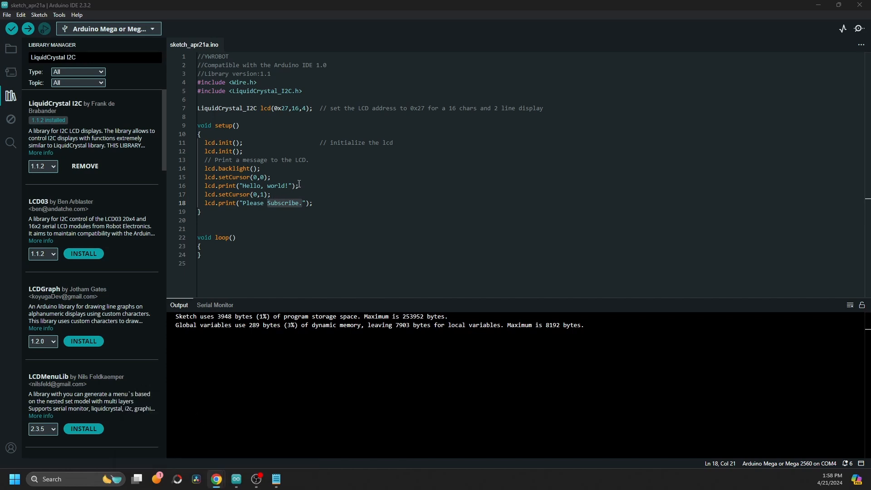
double_click(278, 185)
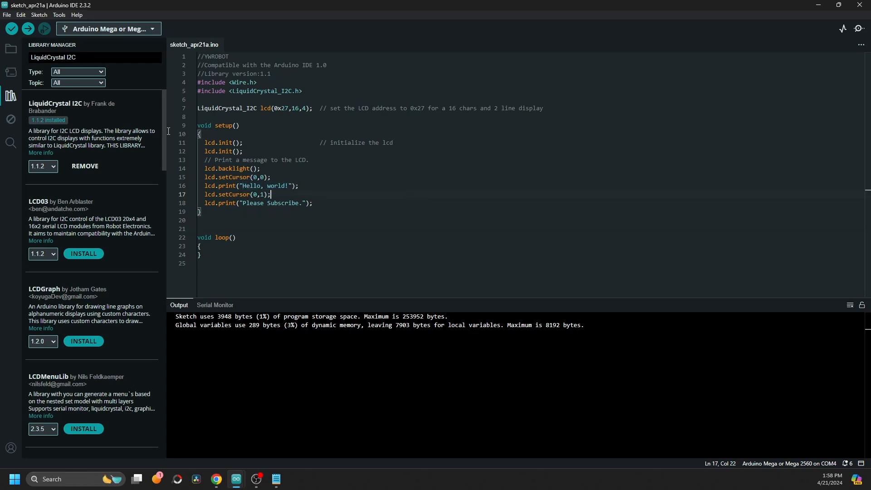
- Compile and upload the edited Hello World sketch to the Arduino Mega
left_click(27, 28)
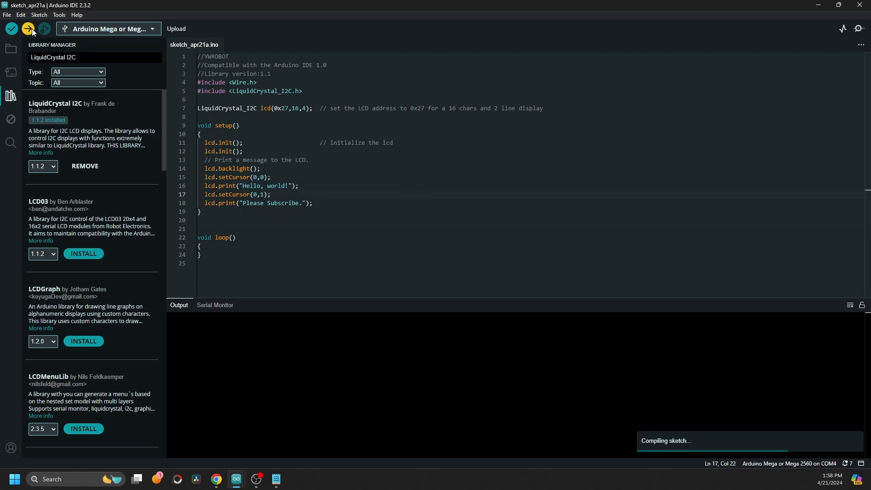
left_click(27, 28)
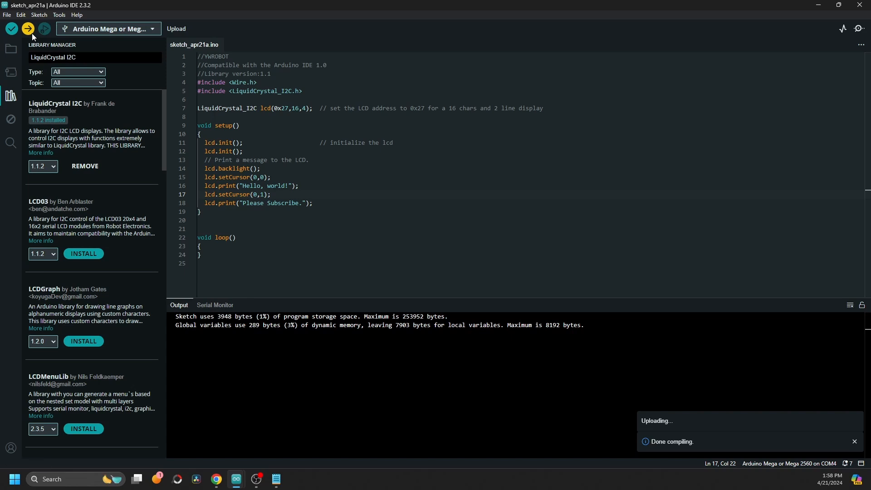